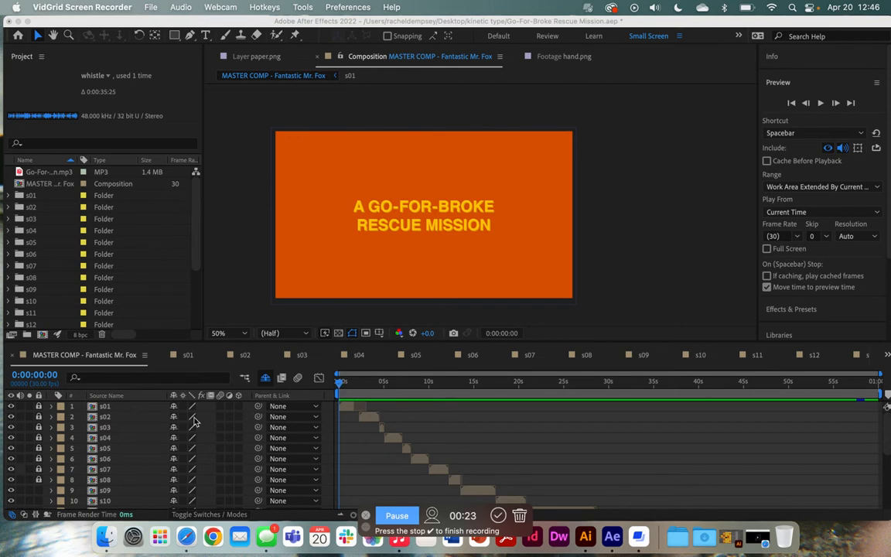
mouse_move(132, 408)
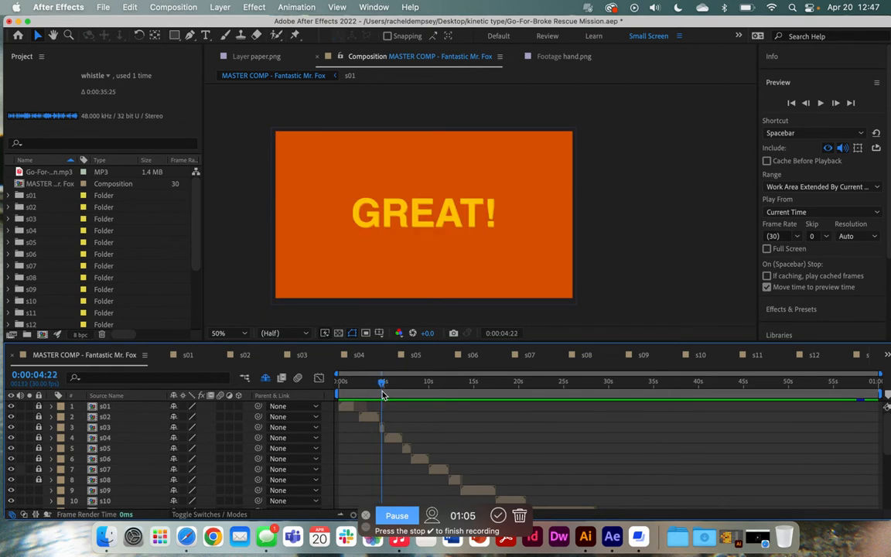
Scrub the Master Comp timeline to preview the animation at a later moment
left_click_drag(383, 381, 347, 380)
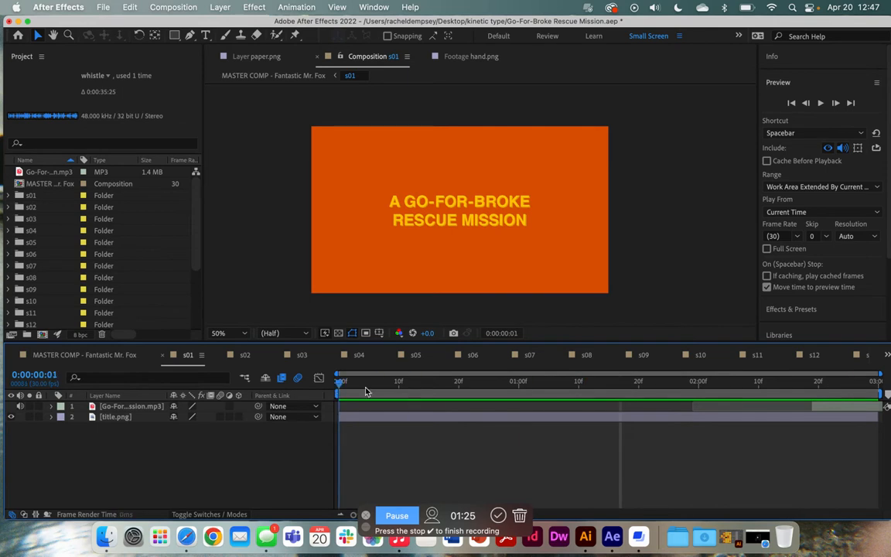
View the s03 scene composition, then return to the MASTER COMP timeline
left_click(245, 354)
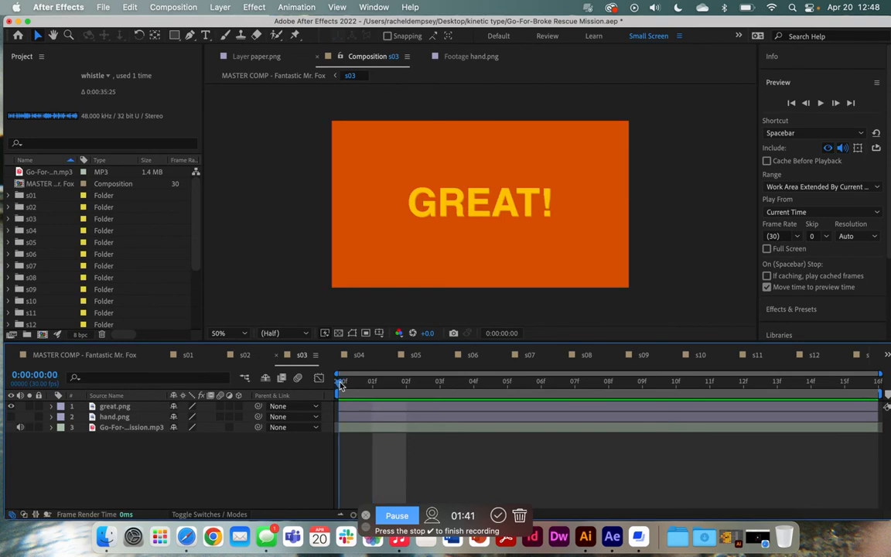
left_click(709, 381)
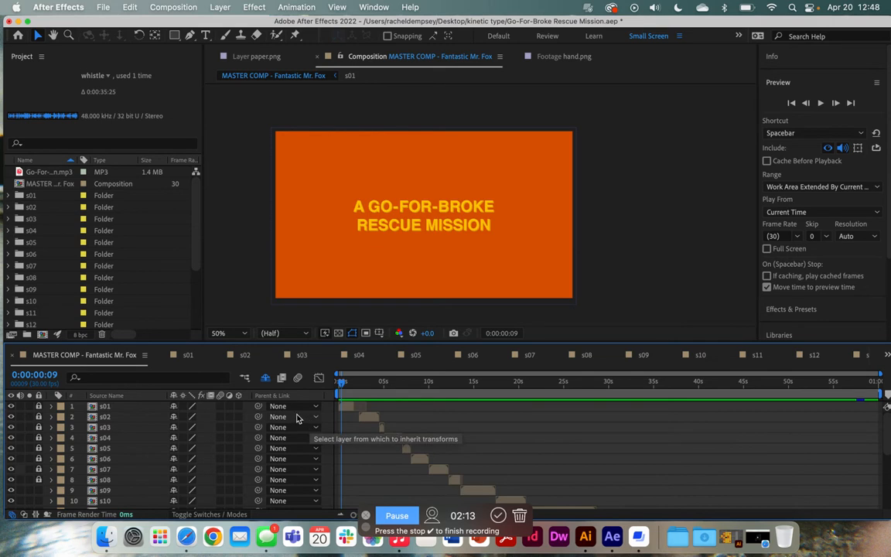
mouse_move(303, 399)
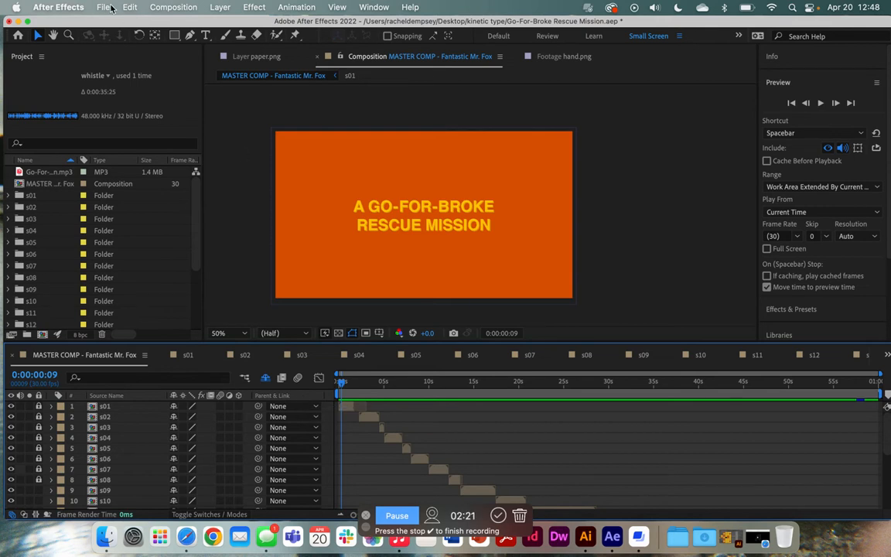
Close the Go-For-Broke project via File > Close Project, answering the save prompt
left_click(102, 6)
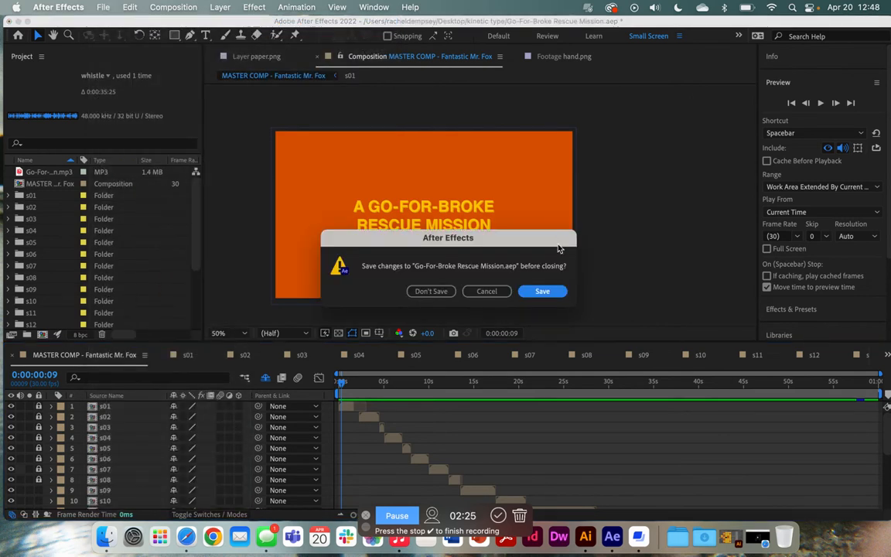
left_click(542, 291)
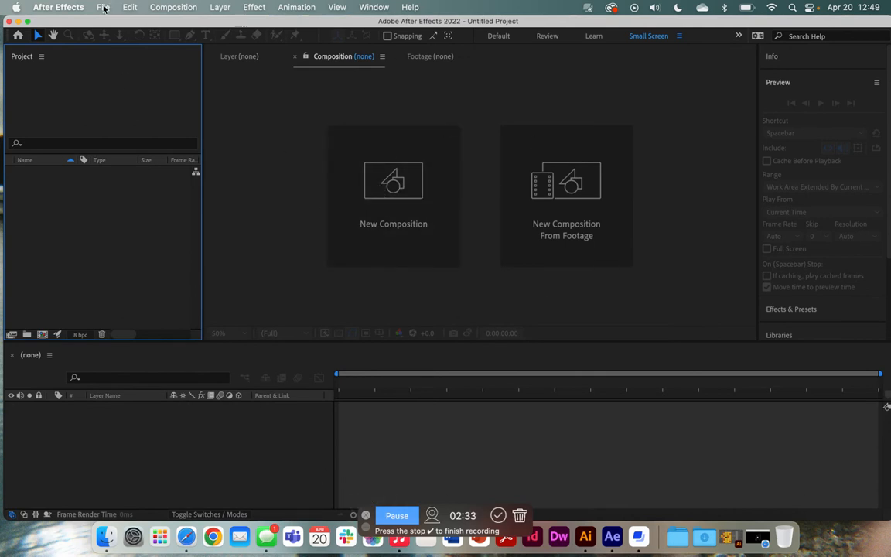
left_click(102, 6)
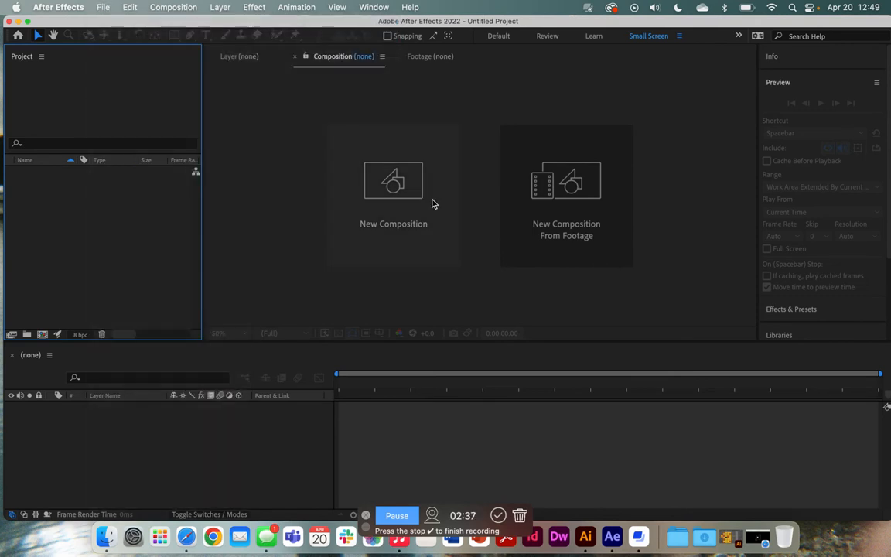
Name the new composition Master Comp, set duration 0:00:01:00 and keep the orange background
left_click(393, 181)
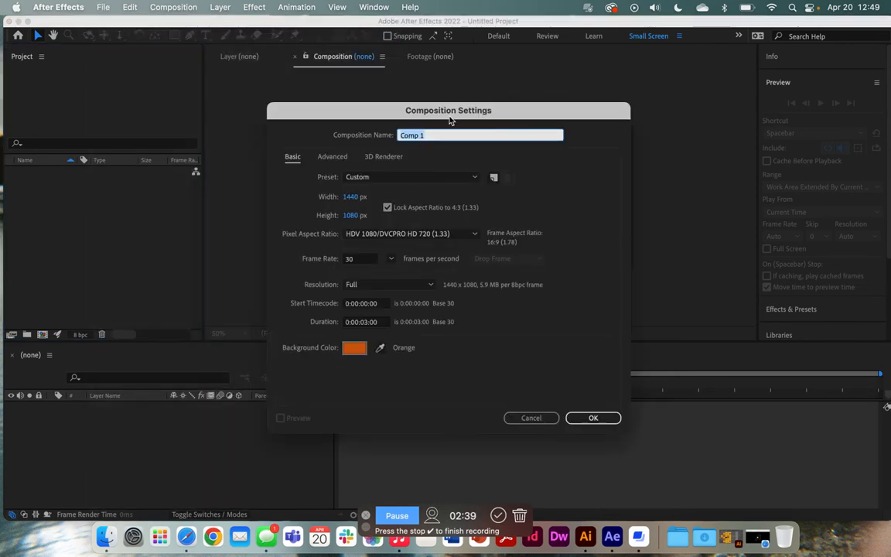
left_click(442, 135)
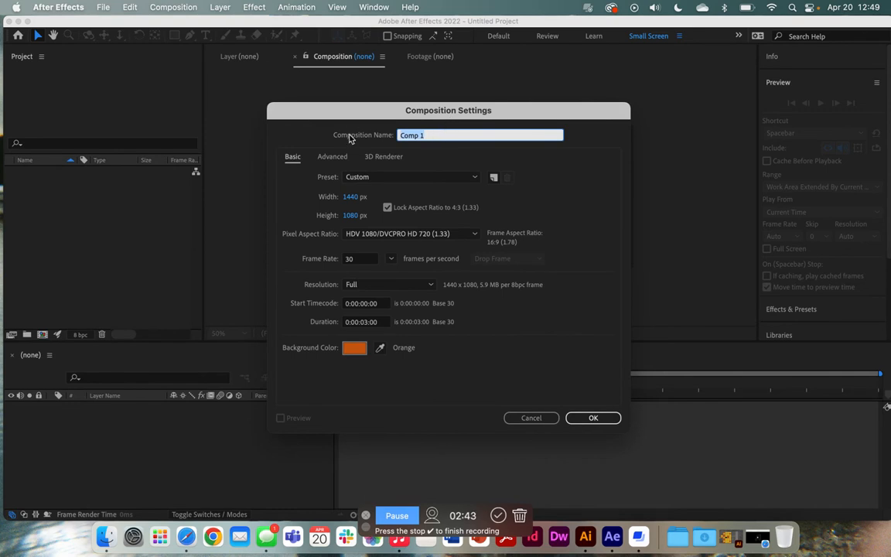
type("MAst")
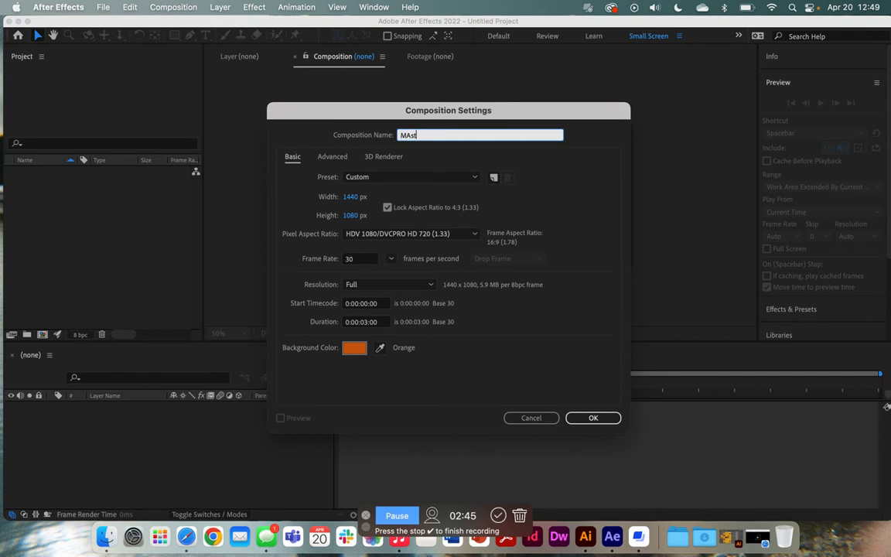
type("Master Comp")
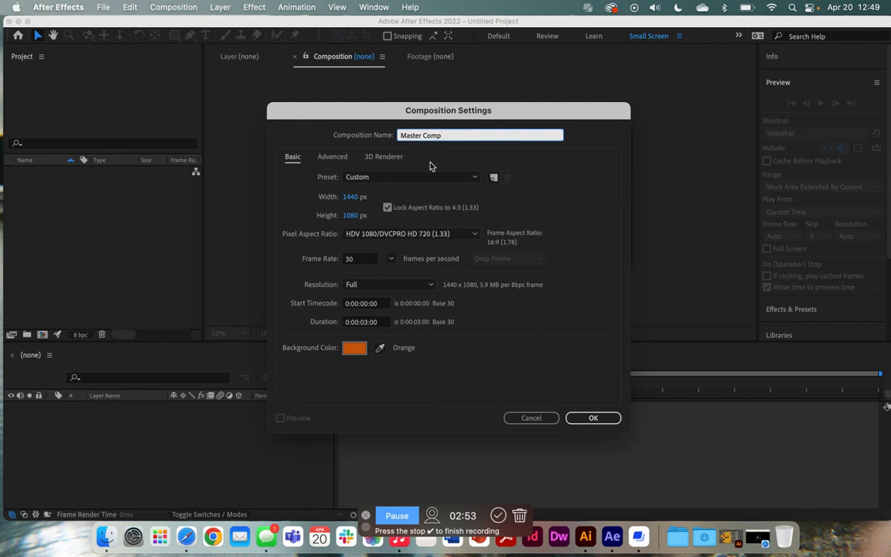
left_click(362, 322)
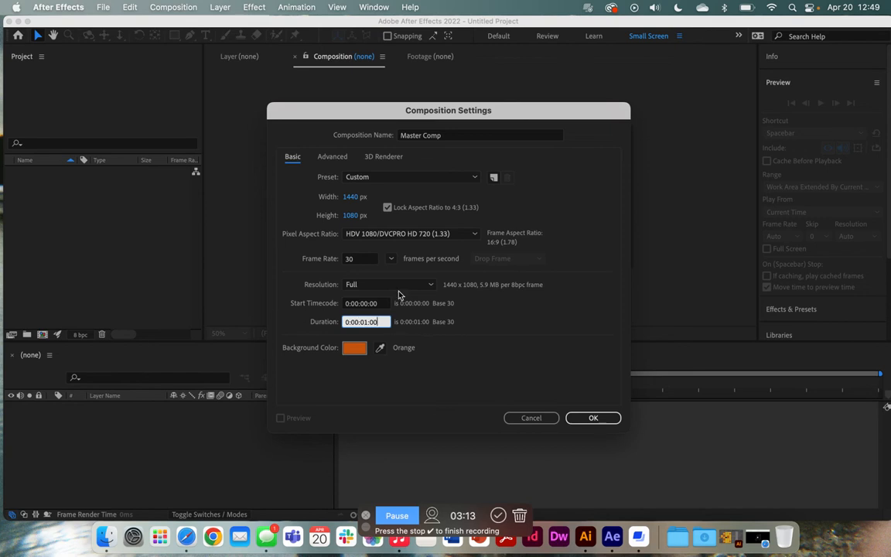
left_click(354, 346)
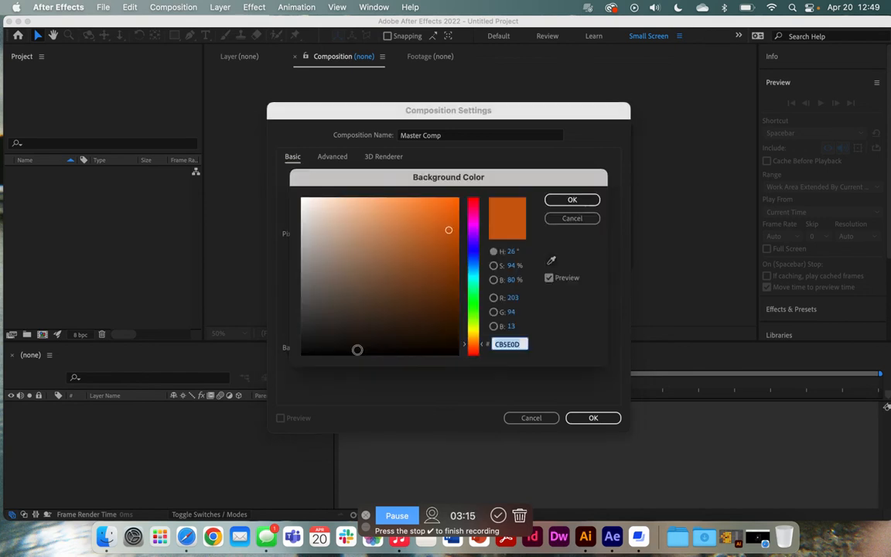
mouse_move(573, 200)
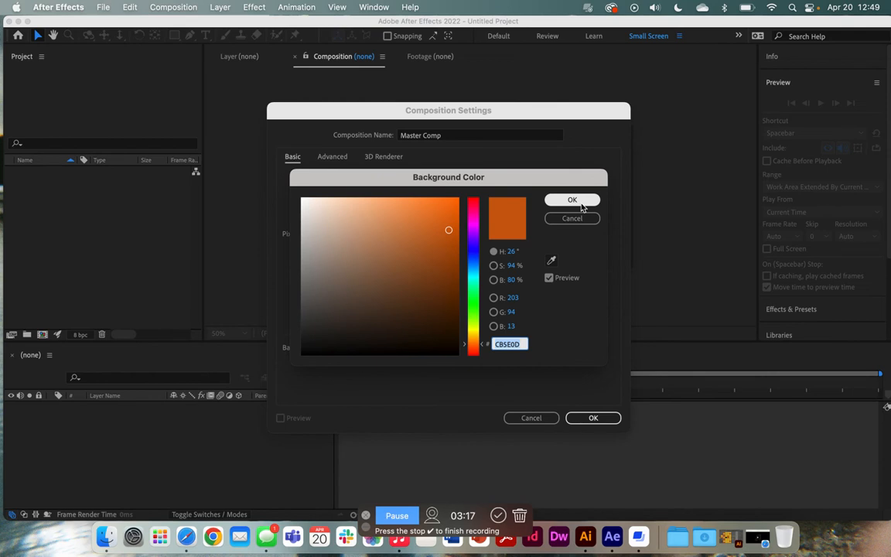
left_click(572, 200)
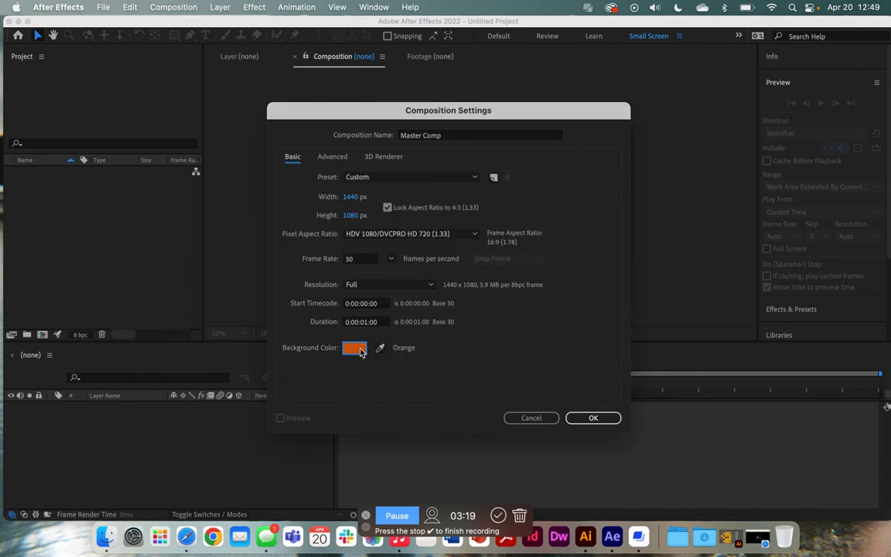
mouse_move(343, 393)
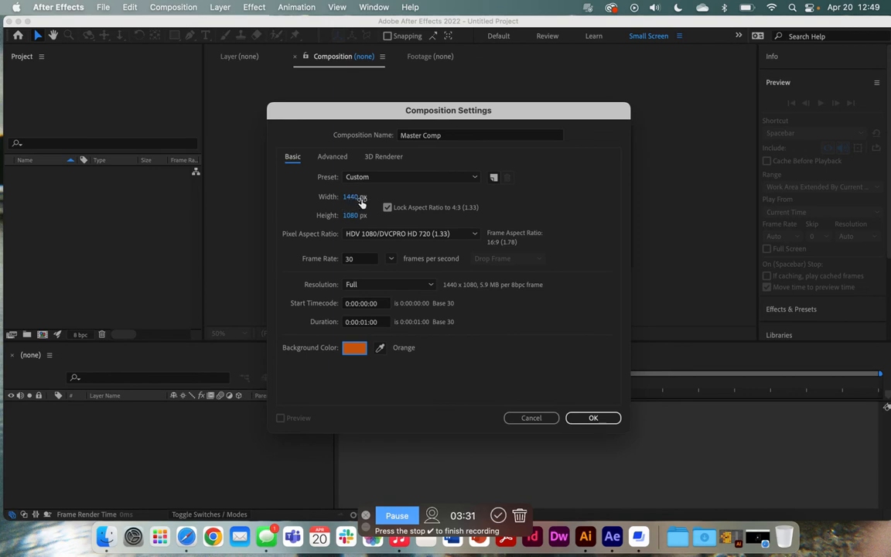
mouse_move(350, 229)
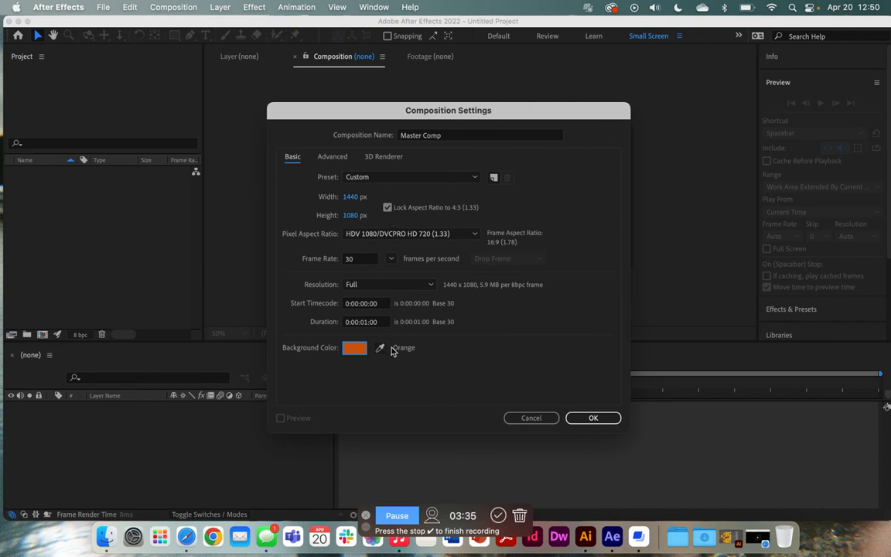
mouse_move(520, 266)
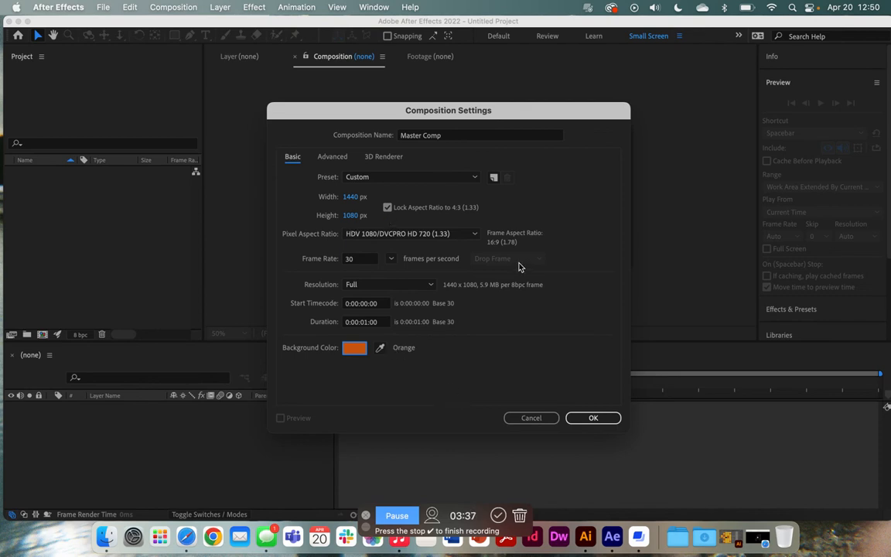
mouse_move(477, 306)
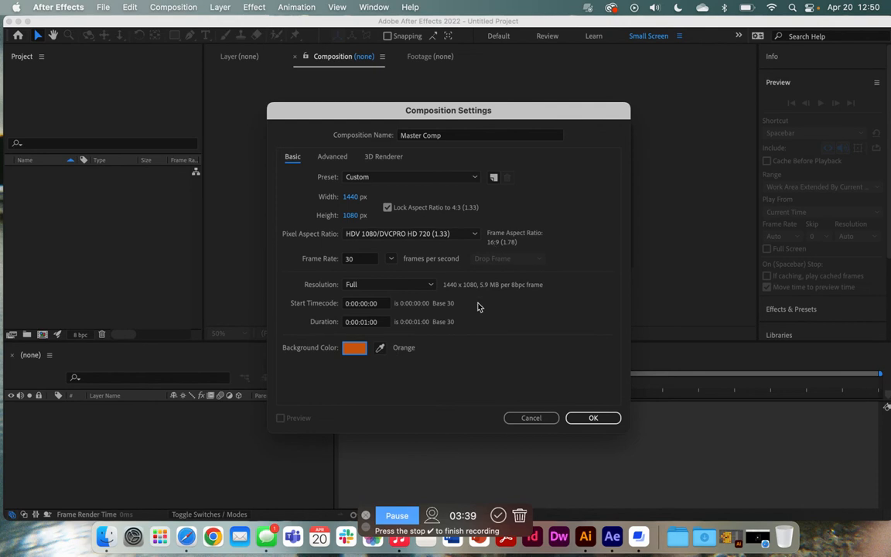
Confirm Composition Settings to create the one-second orange Master Comp
left_click(593, 418)
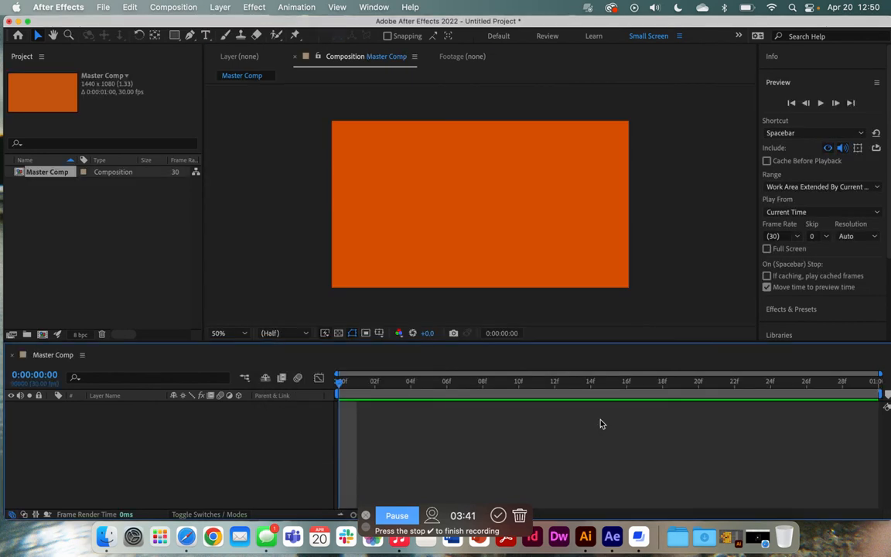
mouse_move(453, 438)
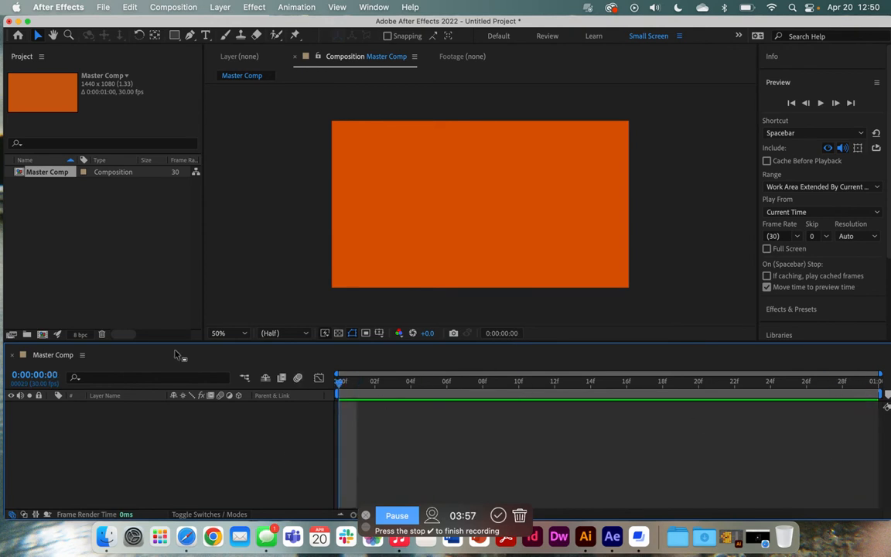
mouse_move(84, 362)
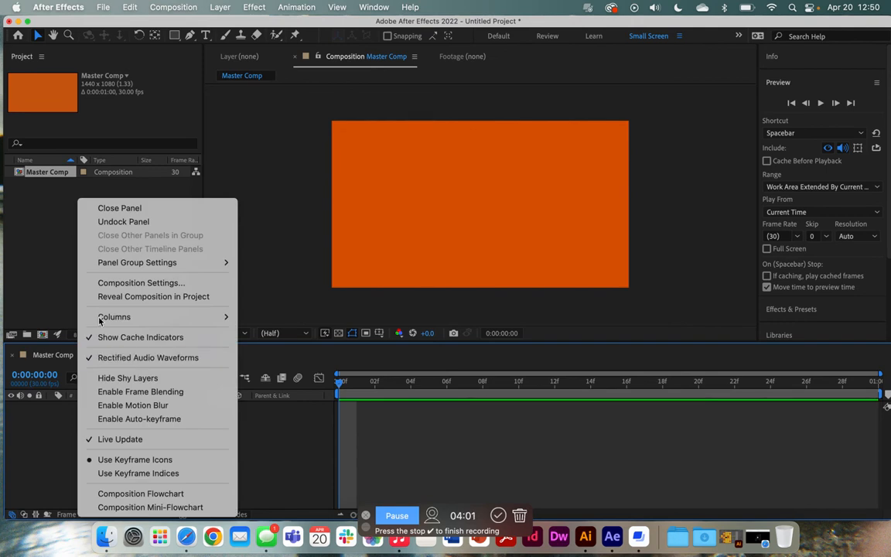
Lengthen Master Comp's duration to 0:01:00:00 in Composition Settings
left_click(141, 281)
type("0:01")
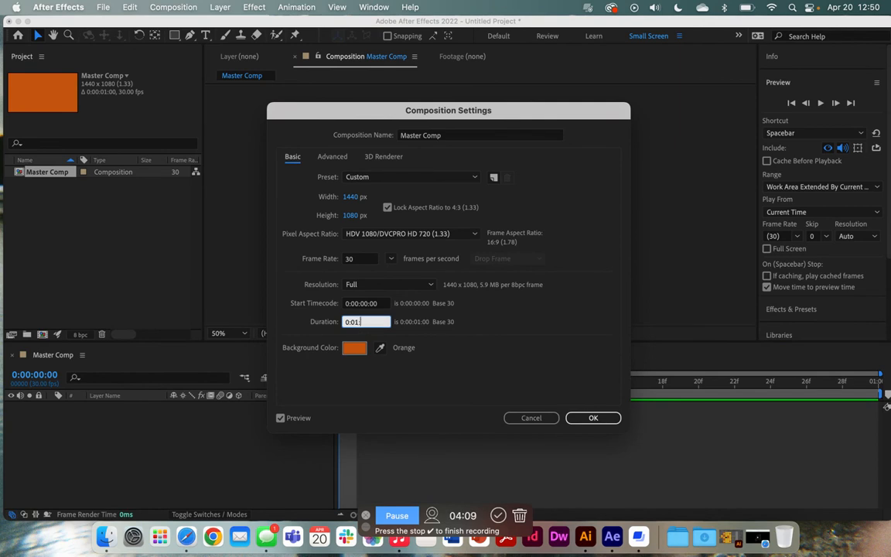
type("00:00")
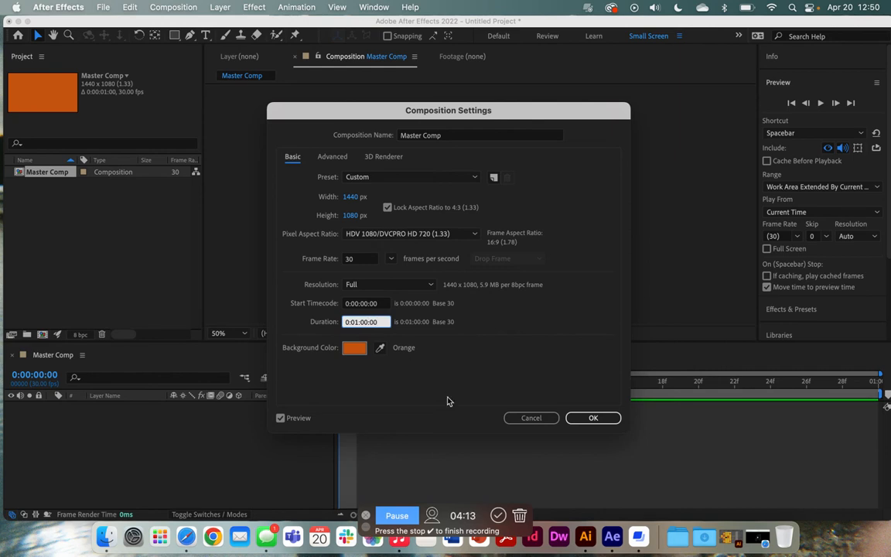
left_click(593, 418)
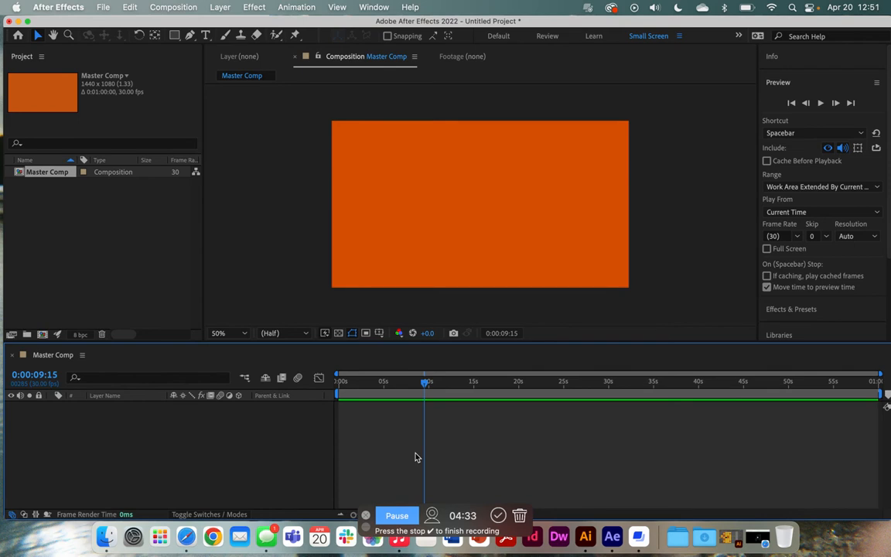
mouse_move(721, 375)
type("s")
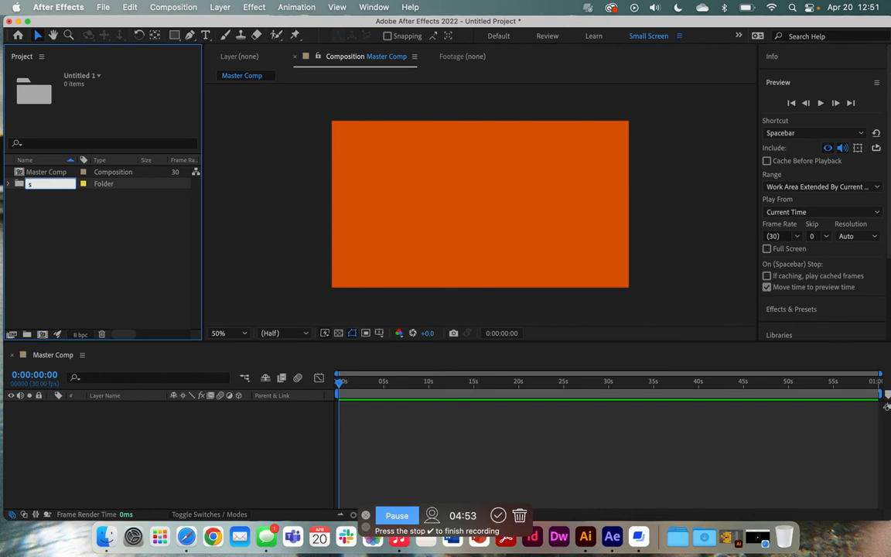
Rename the new project folder to s01
type("01")
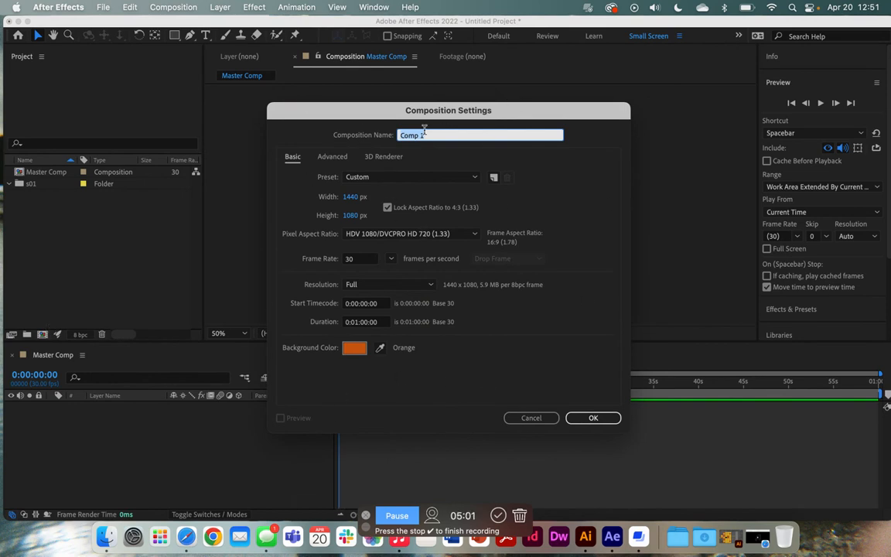
Create composition s01 with duration 0:00:05:00 and the orange background
type("s01")
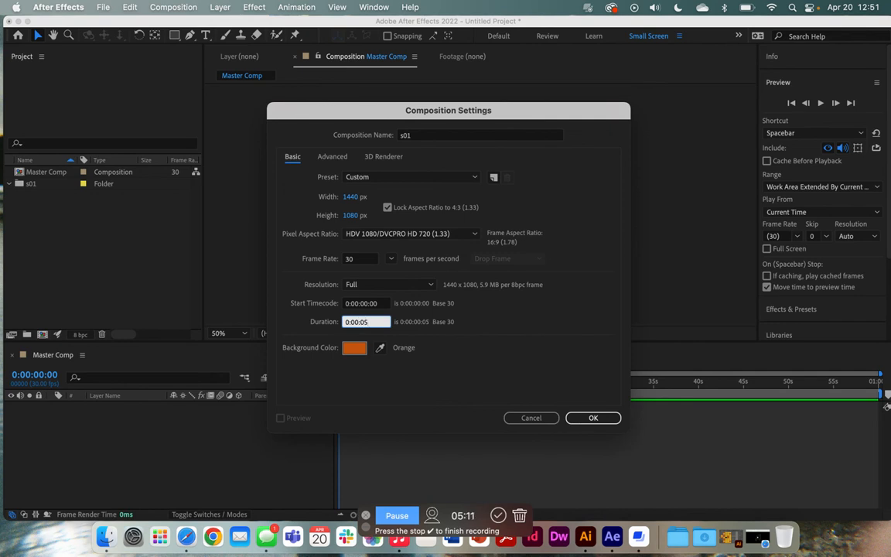
type("0:00:05:00")
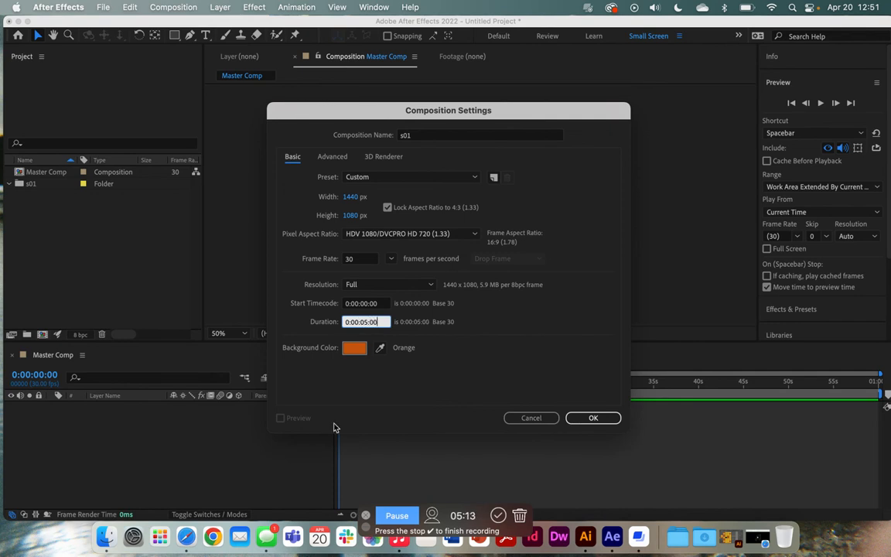
mouse_move(690, 430)
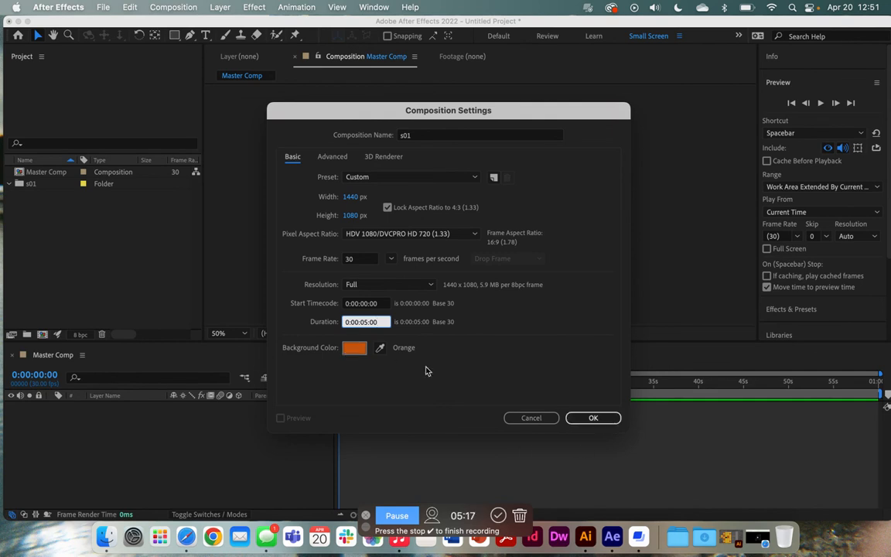
mouse_move(424, 350)
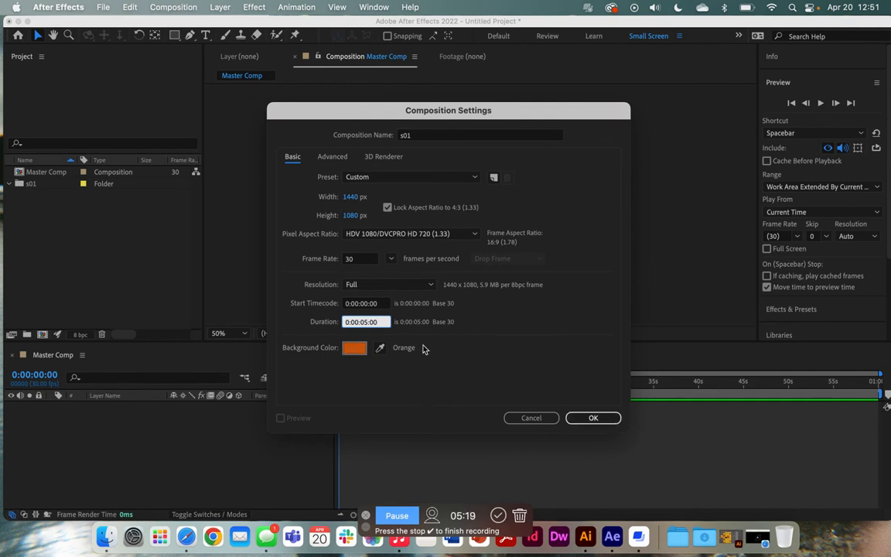
left_click(592, 418)
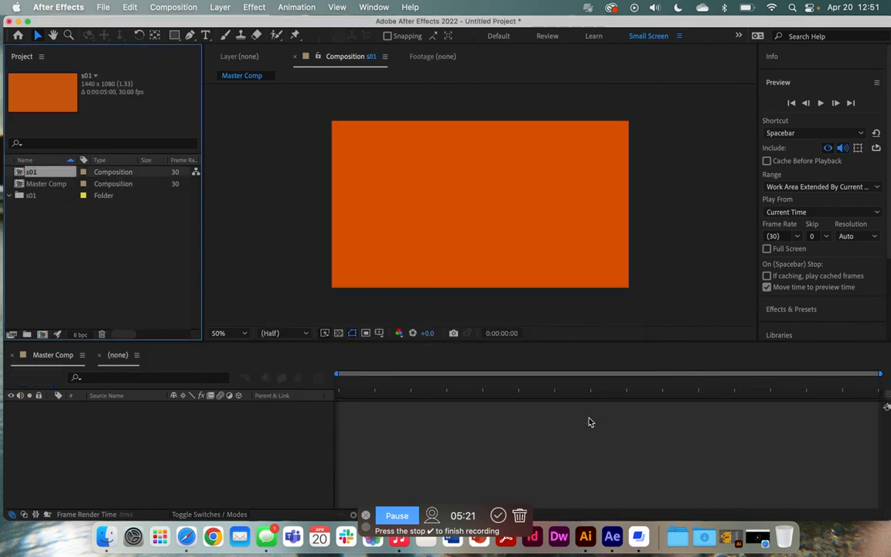
Open s01 in the timeline and toggle the s01 folder to check it holds the comp
double_click(31, 195)
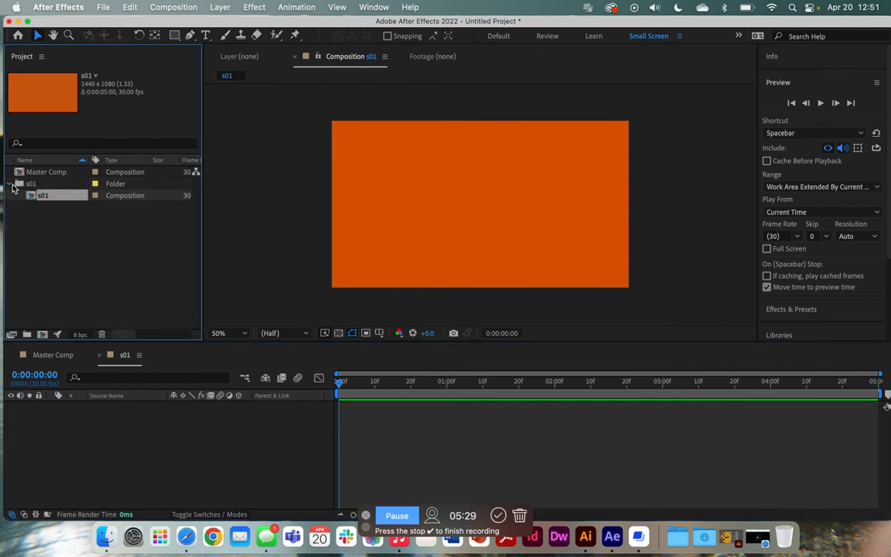
left_click(12, 183)
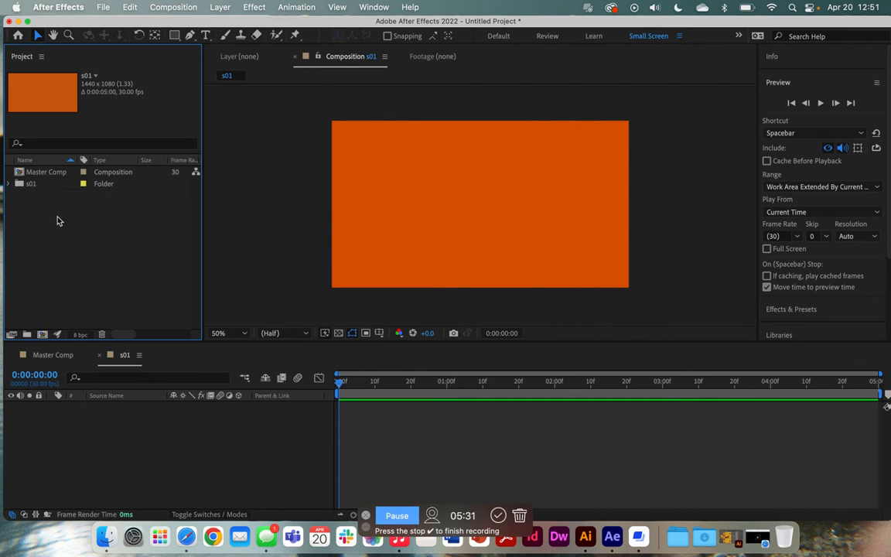
mouse_move(13, 183)
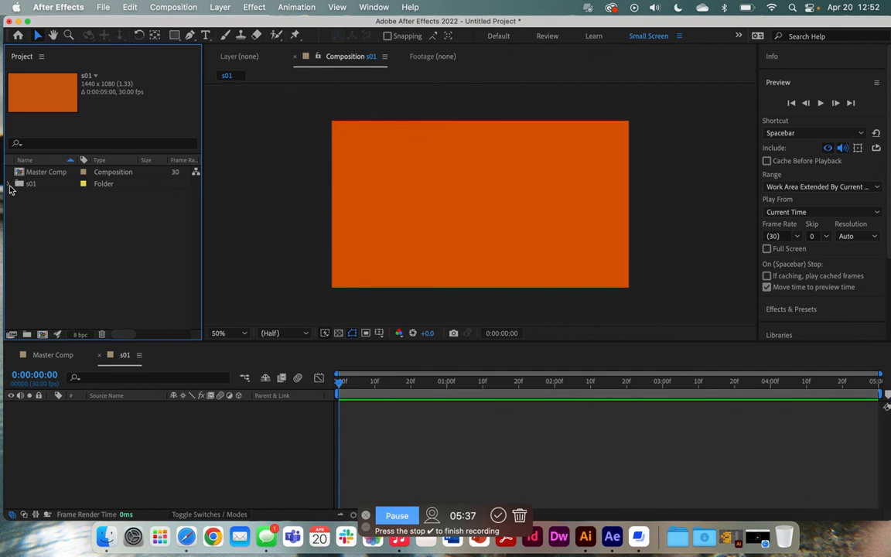
left_click(10, 182)
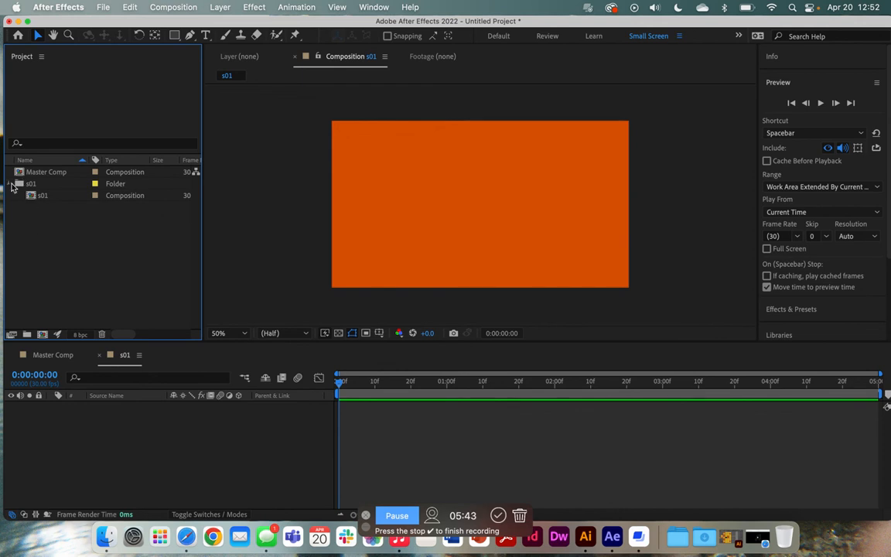
left_click(46, 172)
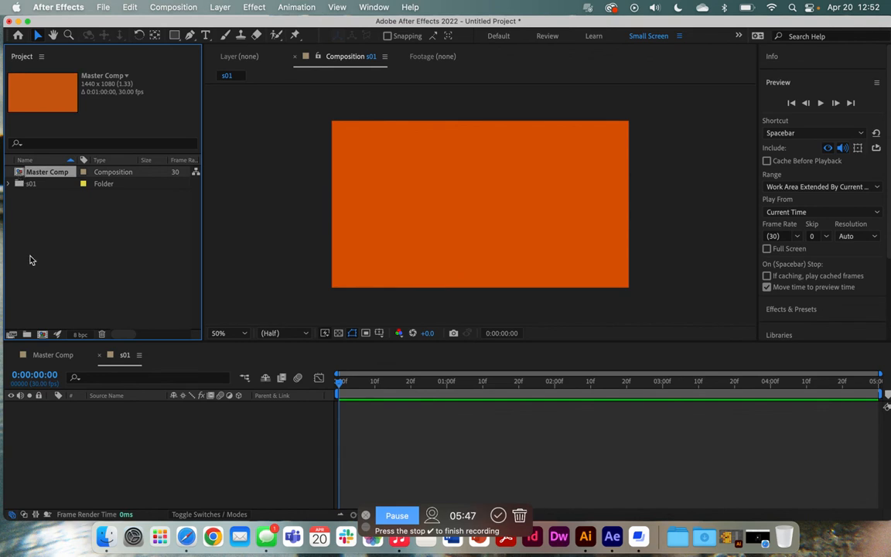
left_click(46, 172)
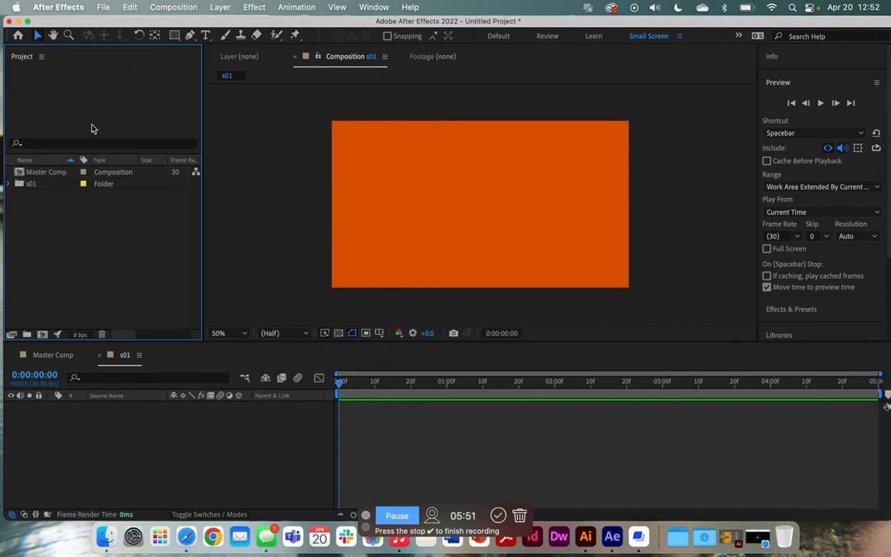
left_click(9, 183)
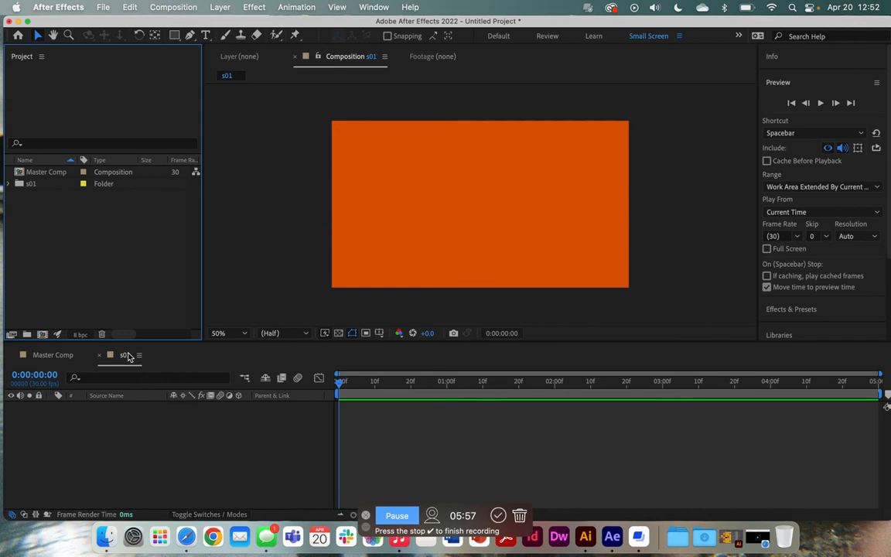
mouse_move(576, 428)
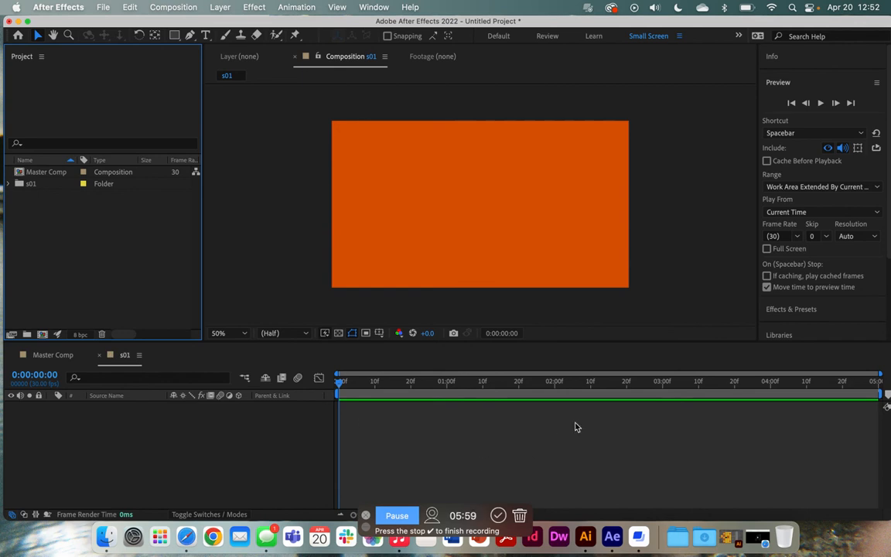
mouse_move(656, 436)
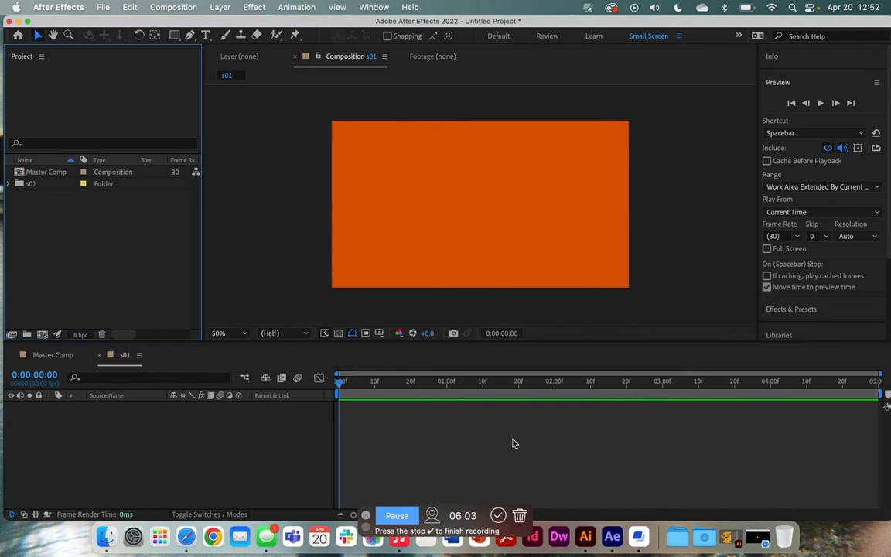
mouse_move(433, 486)
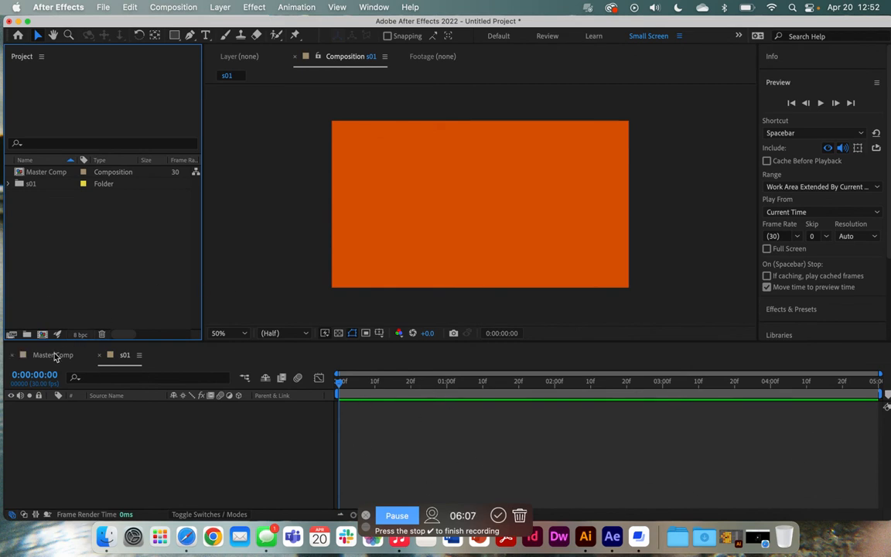
Drag the s01 composition from its folder into Master Comp as the first layer
left_click(53, 354)
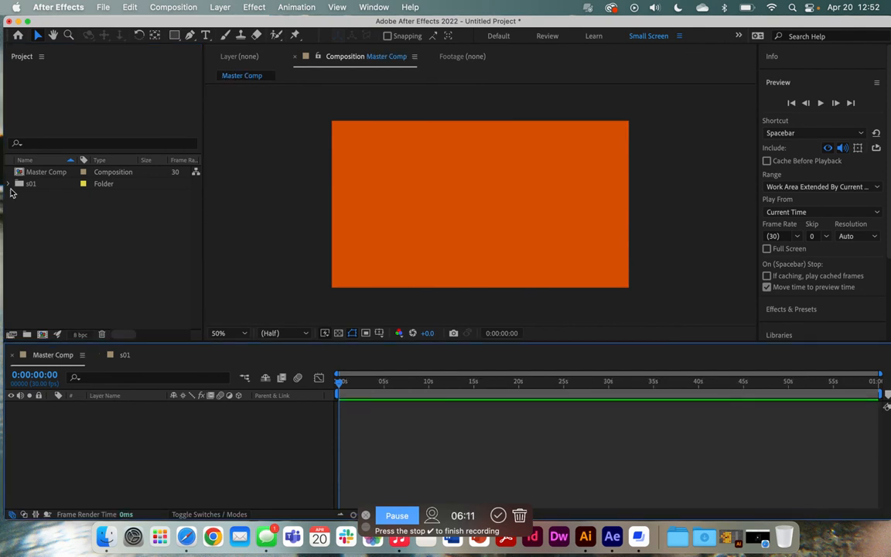
left_click(9, 182)
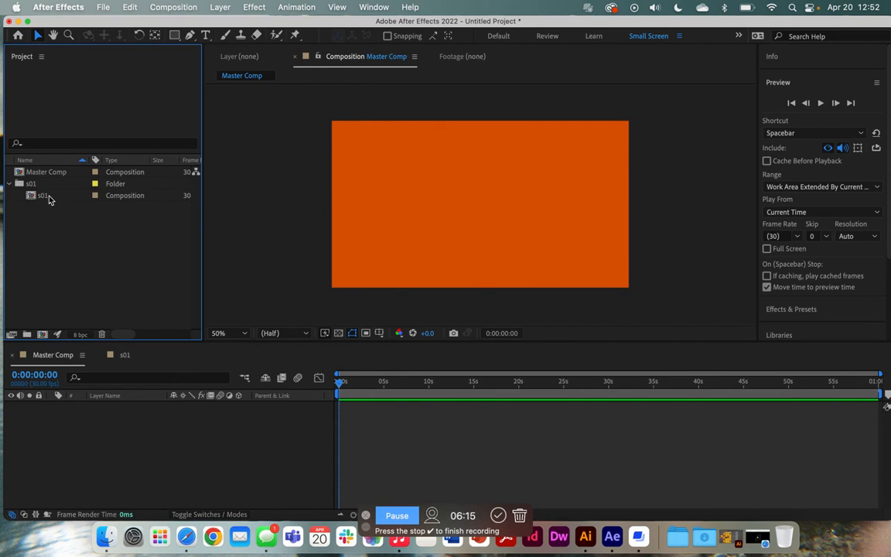
left_click(44, 195)
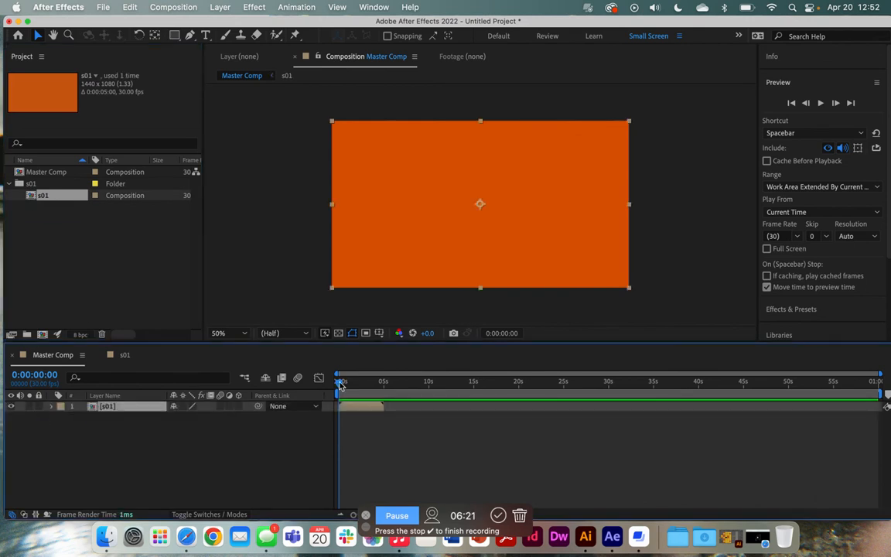
left_click_drag(339, 381, 384, 381)
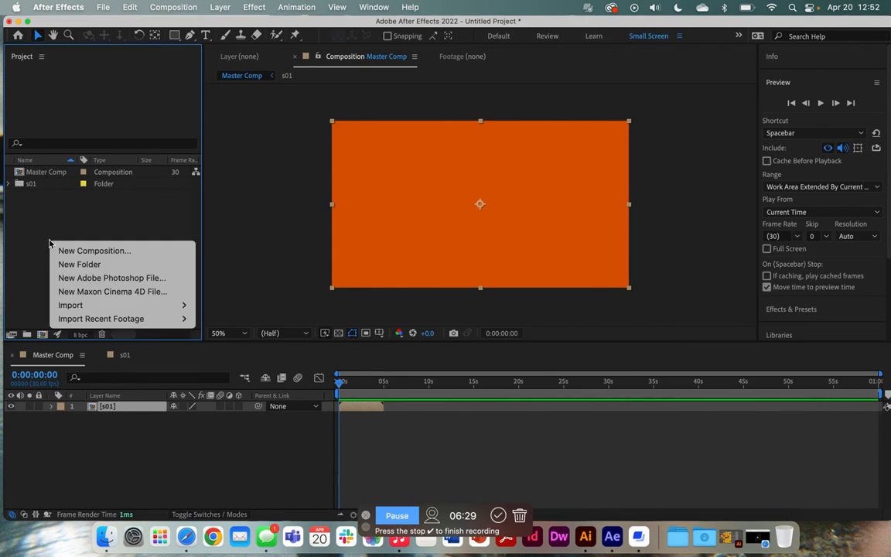
Create a new project folder named s02
left_click(79, 263)
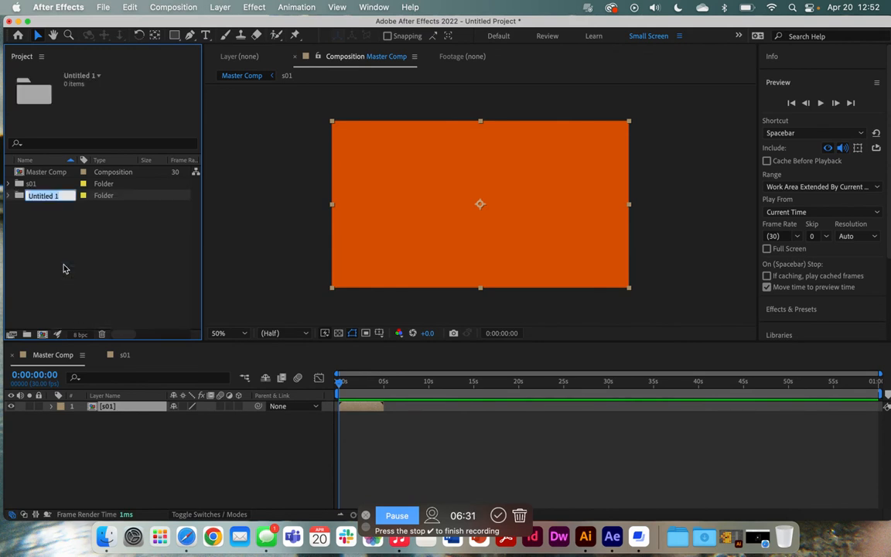
type("s02")
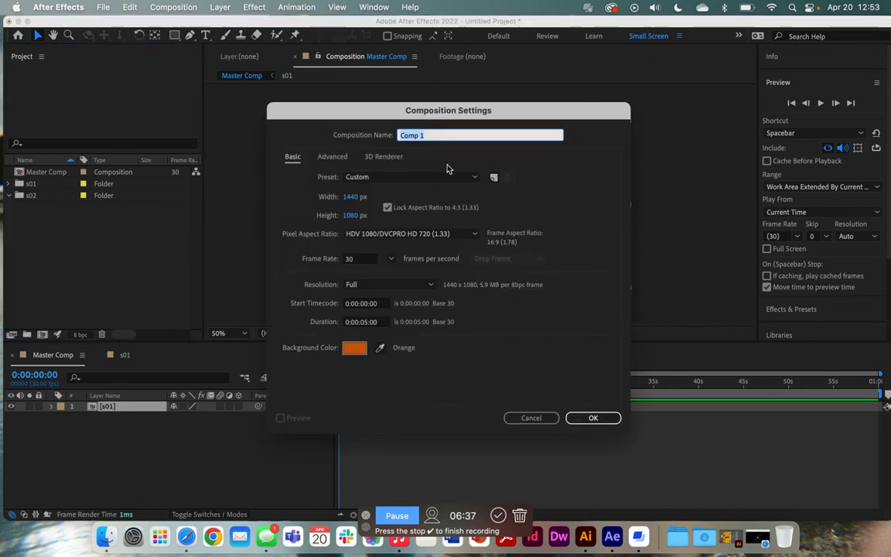
Name the composition s02, set duration 0:00:03:00 and confirm
type("s")
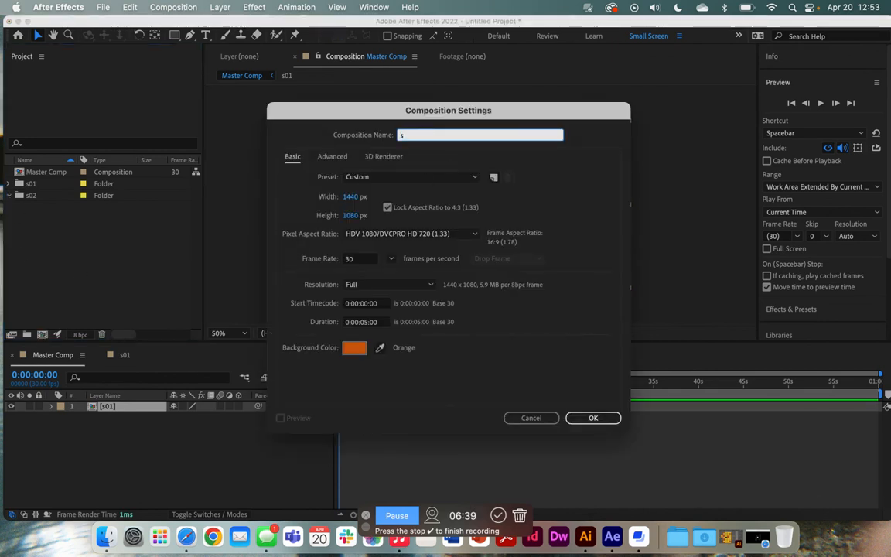
type("02")
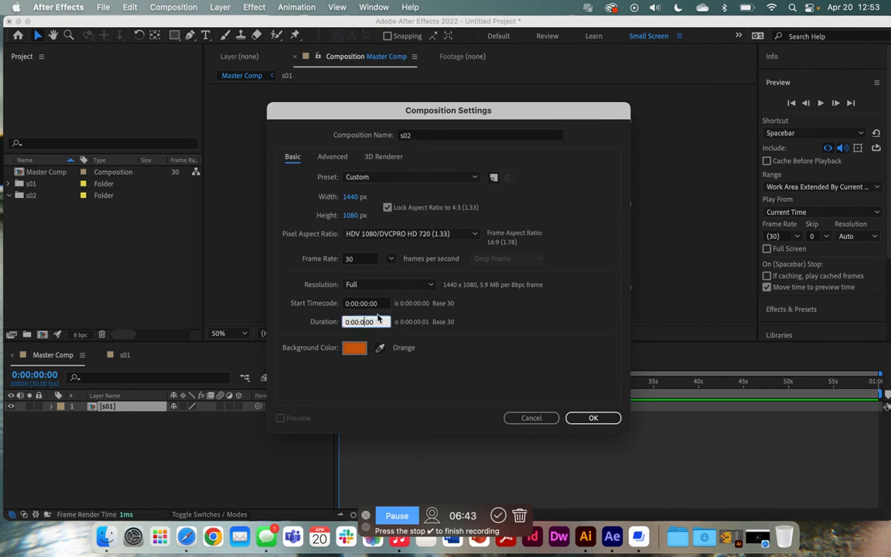
type("0:00:03:00")
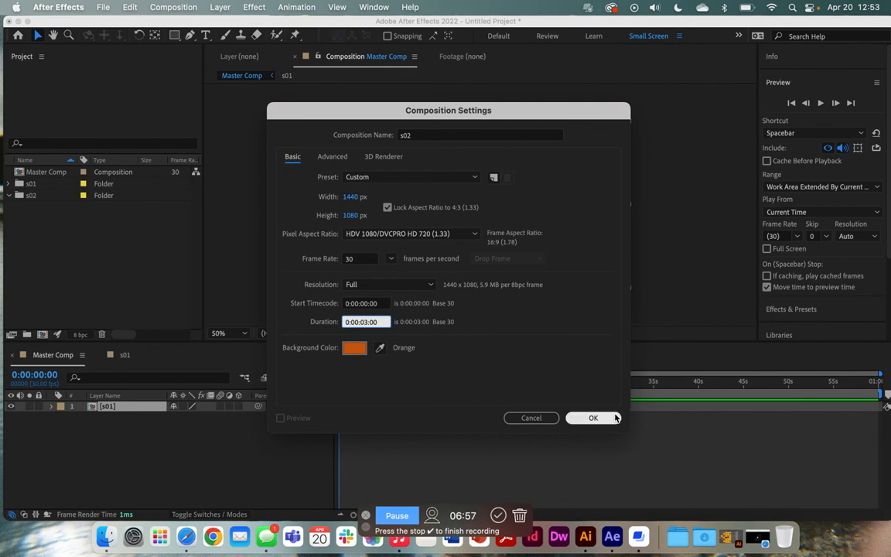
left_click(594, 418)
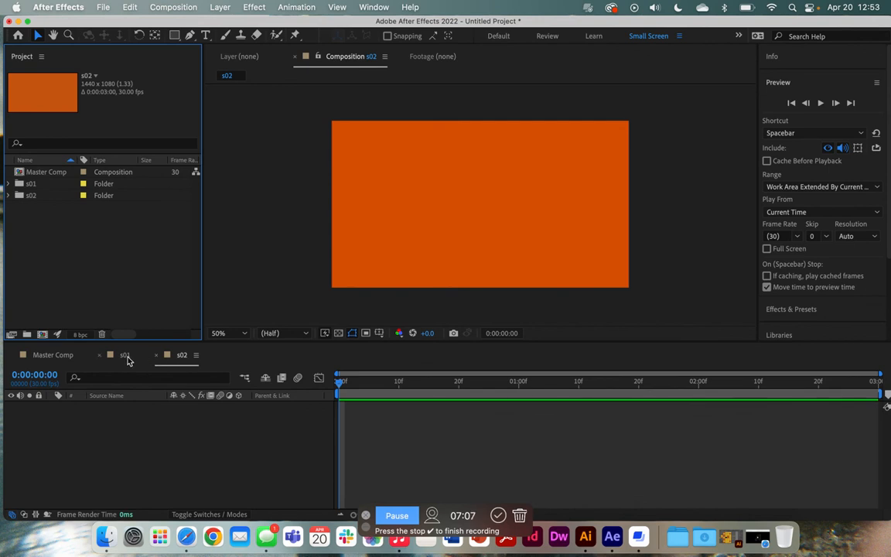
Make the s01 composition the active timeline
left_click(125, 354)
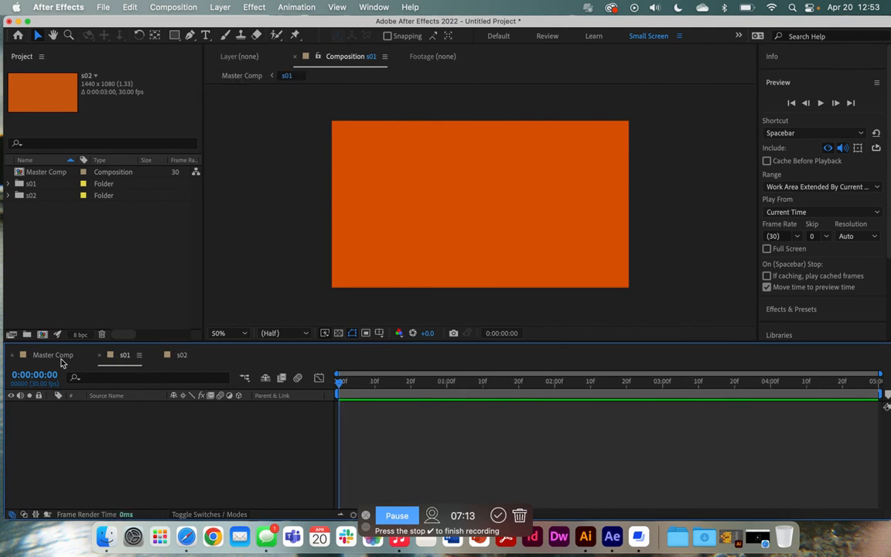
In Master Comp, place s02 from its folder so it begins where s01 ends
left_click(52, 355)
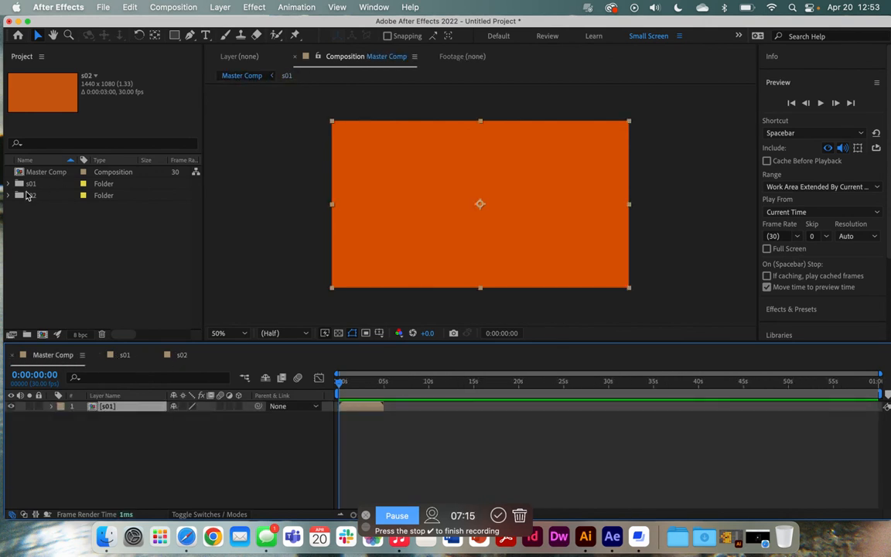
left_click(8, 195)
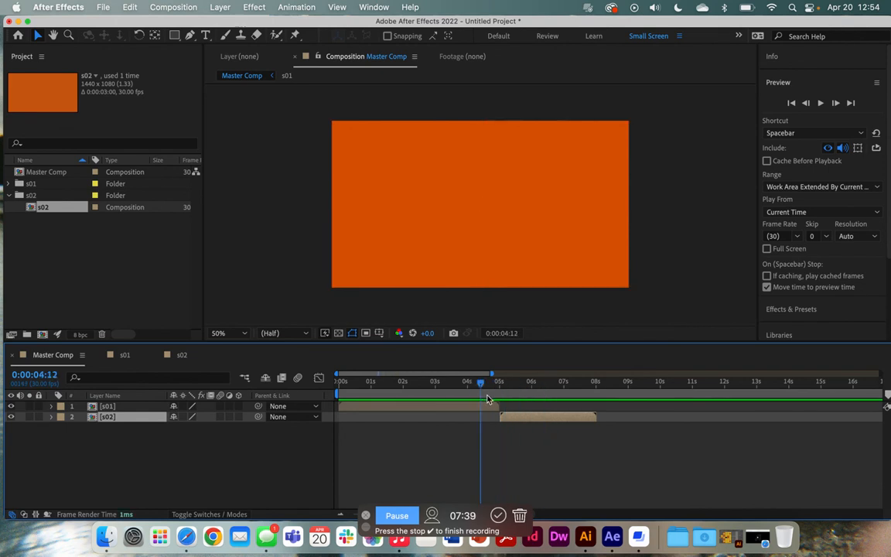
left_click_drag(480, 380, 441, 380)
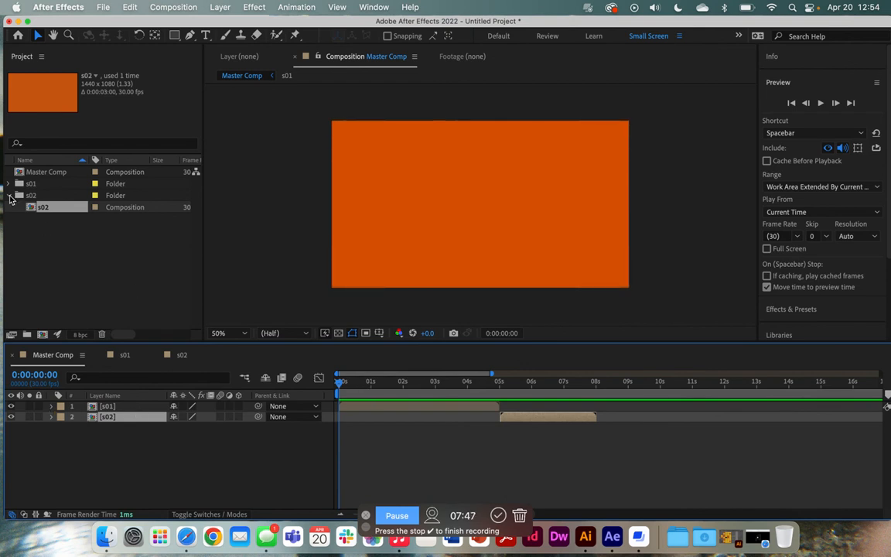
left_click(8, 195)
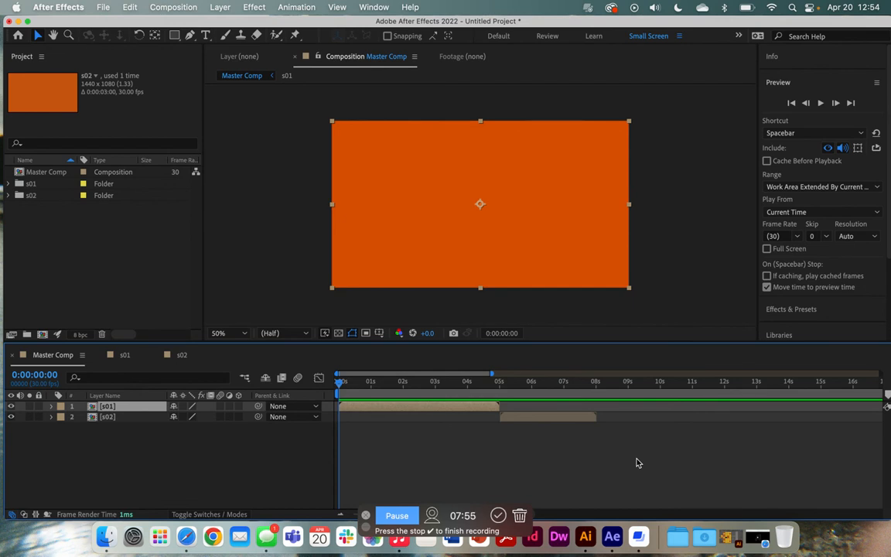
mouse_move(160, 349)
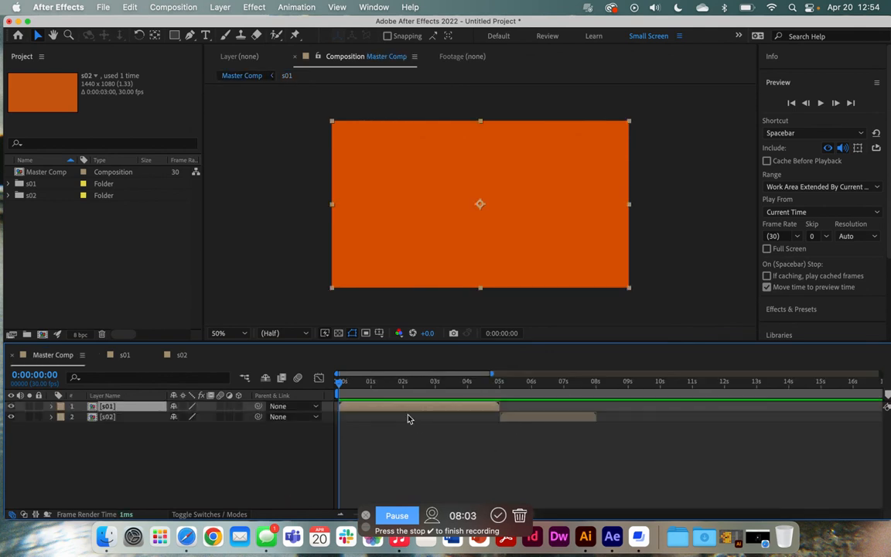
mouse_move(487, 442)
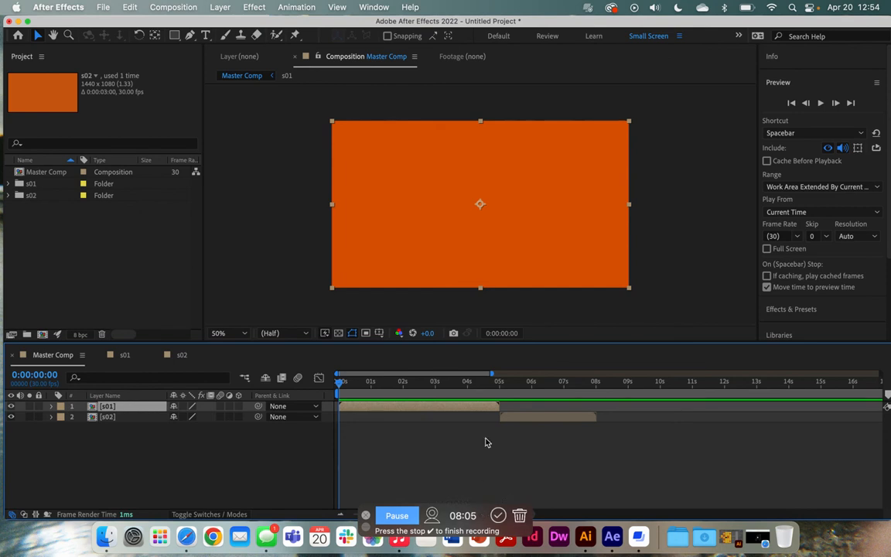